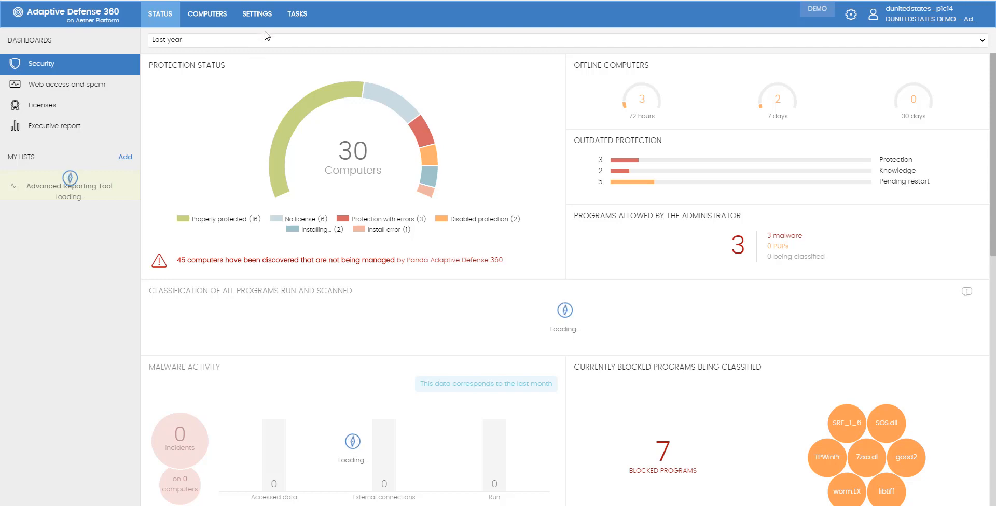
Step: Show the Users page under General settings, listing the single full-control account
click(257, 13)
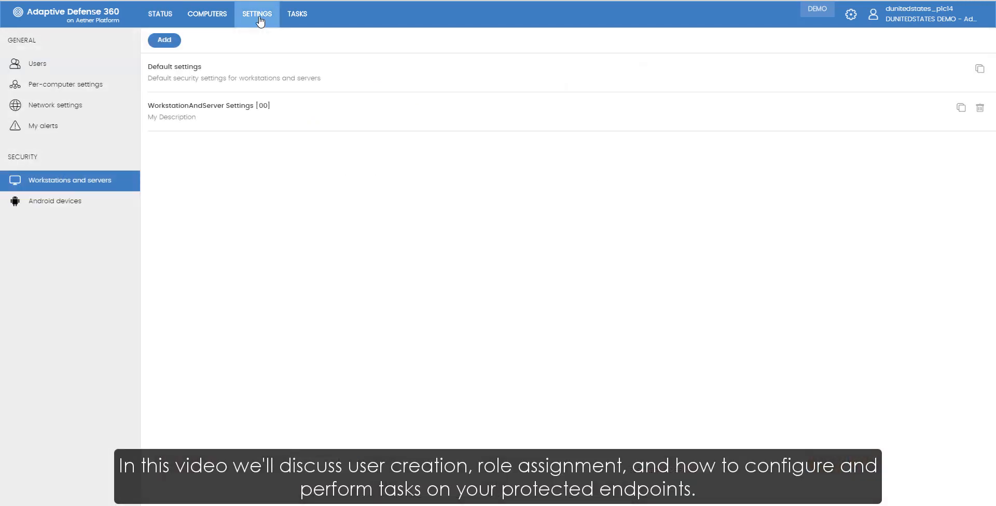
click(40, 63)
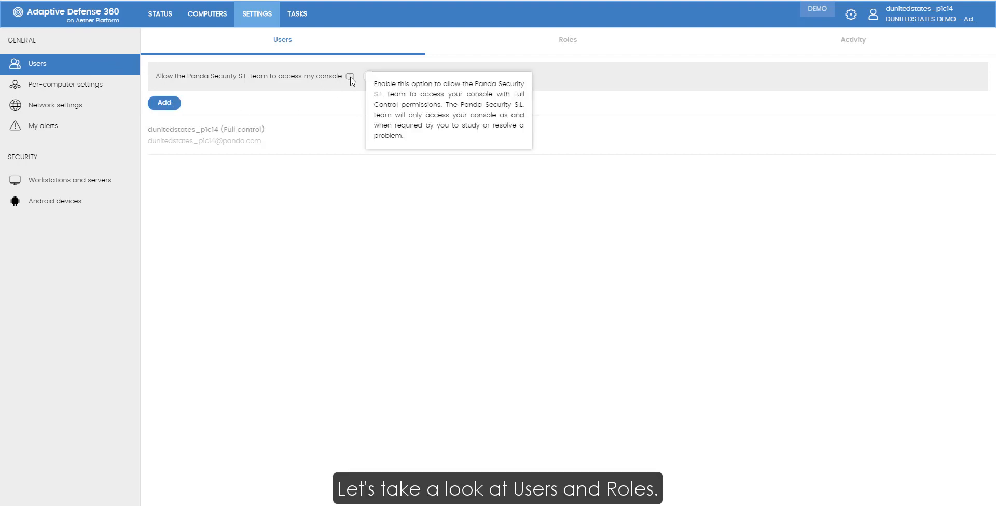
click(163, 102)
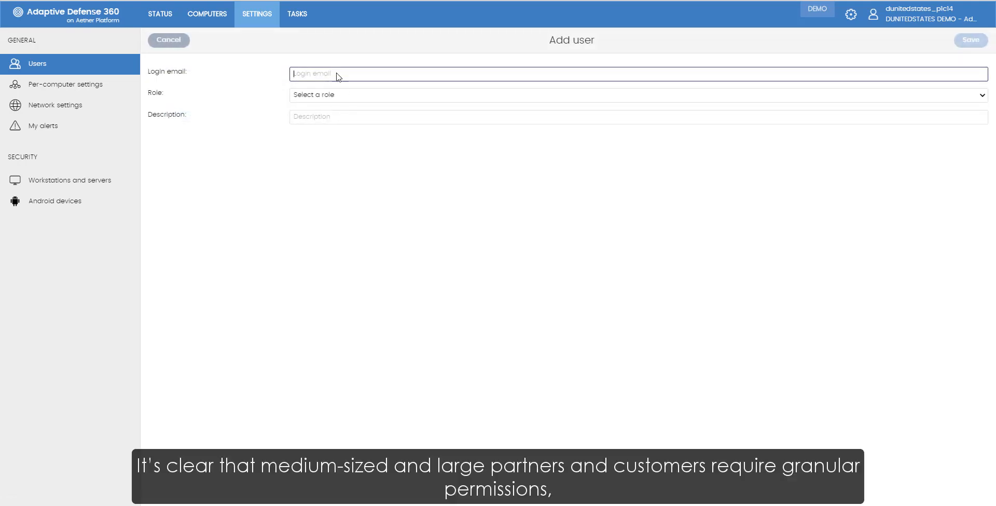
click(636, 95)
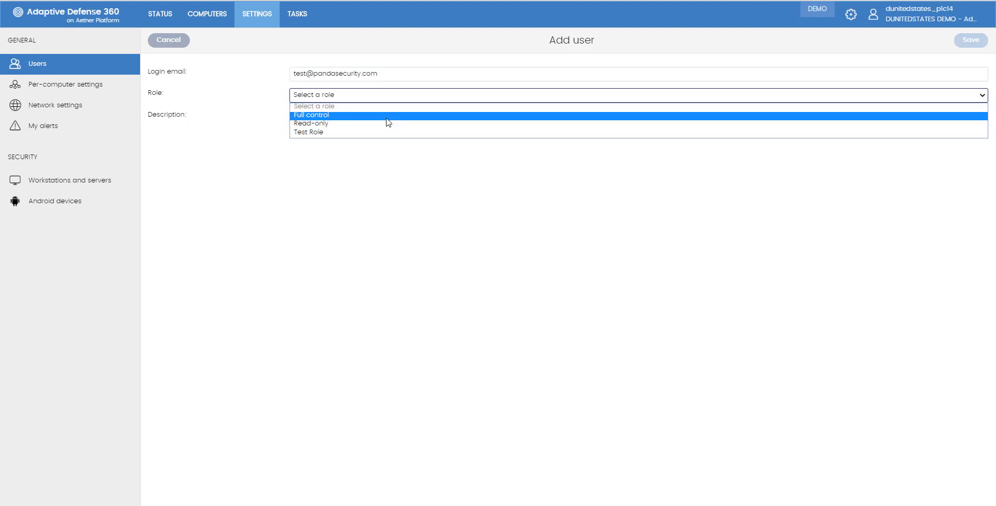
click(312, 115)
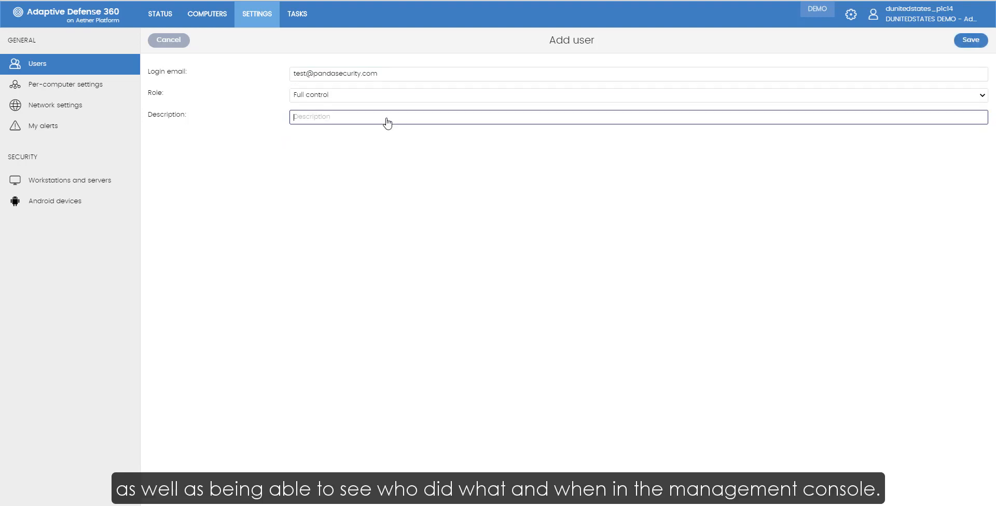
text(Testing Purposes)
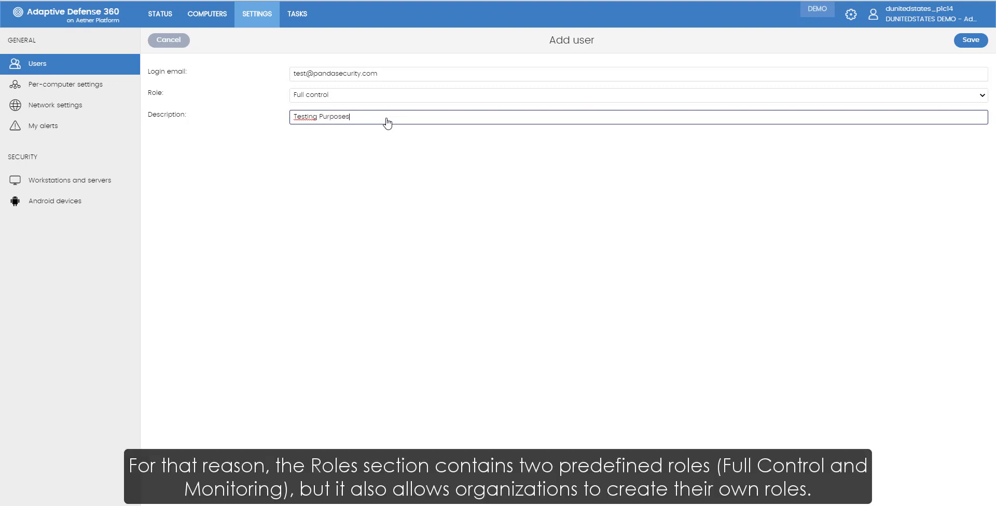
click(970, 40)
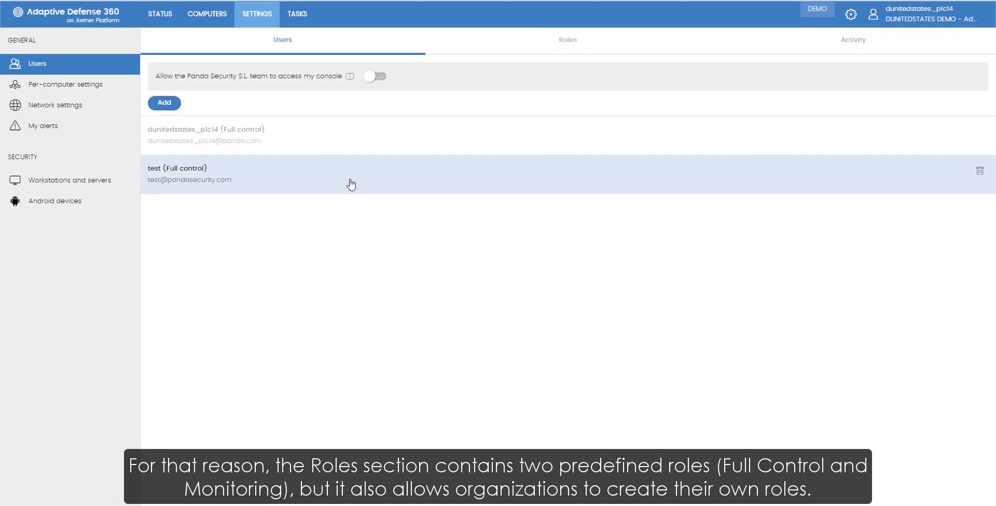
mouse_move(341, 212)
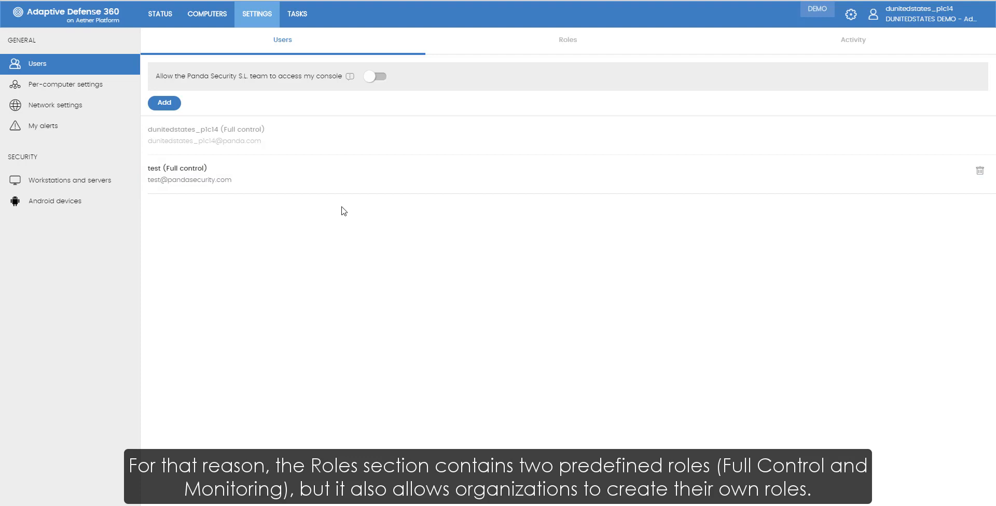
Step: Create role 'Test Role' described as 'Testing', reviewing its groups and permissions before saving
click(566, 40)
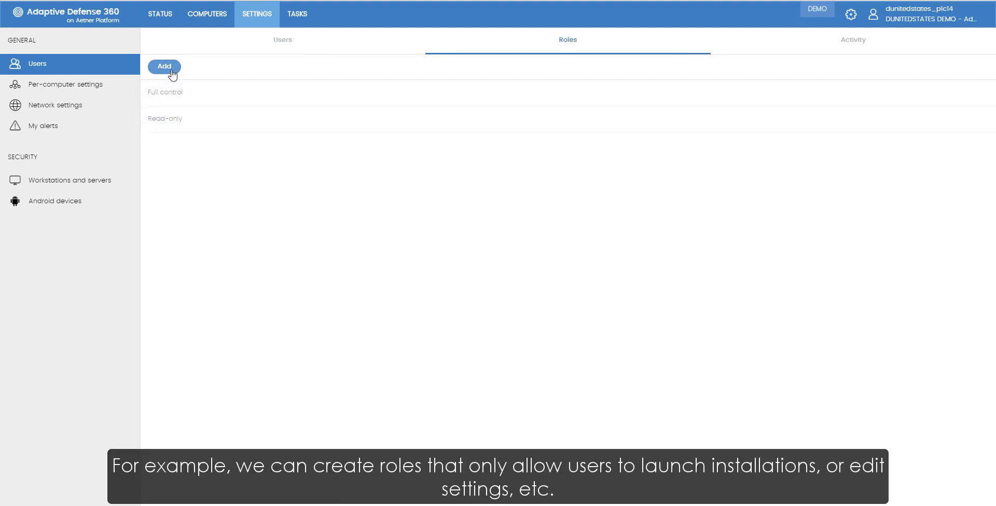
click(164, 66)
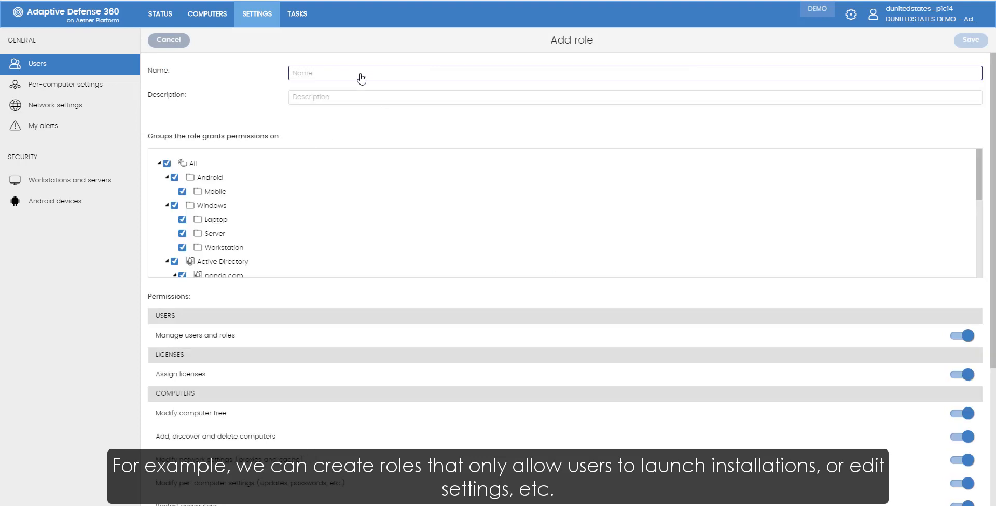
text(Test Role)
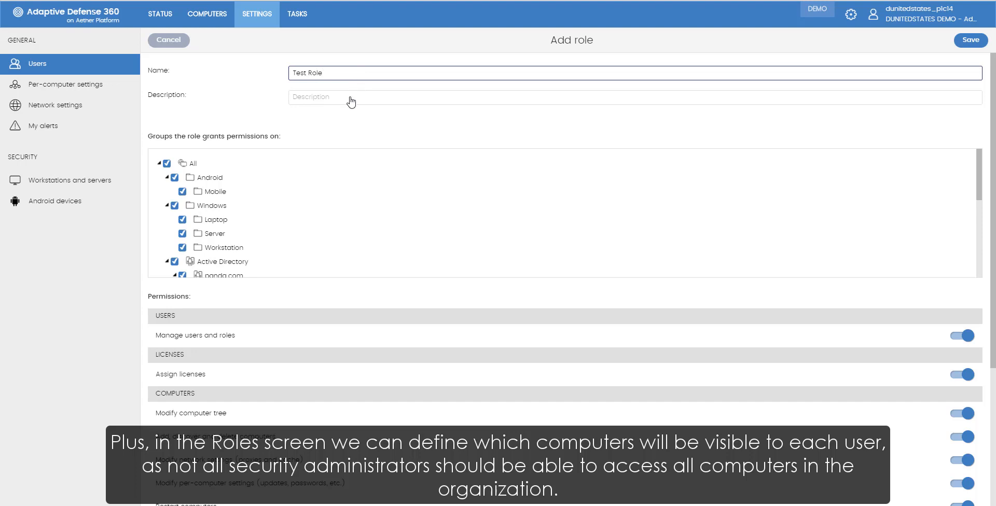
text(Testing)
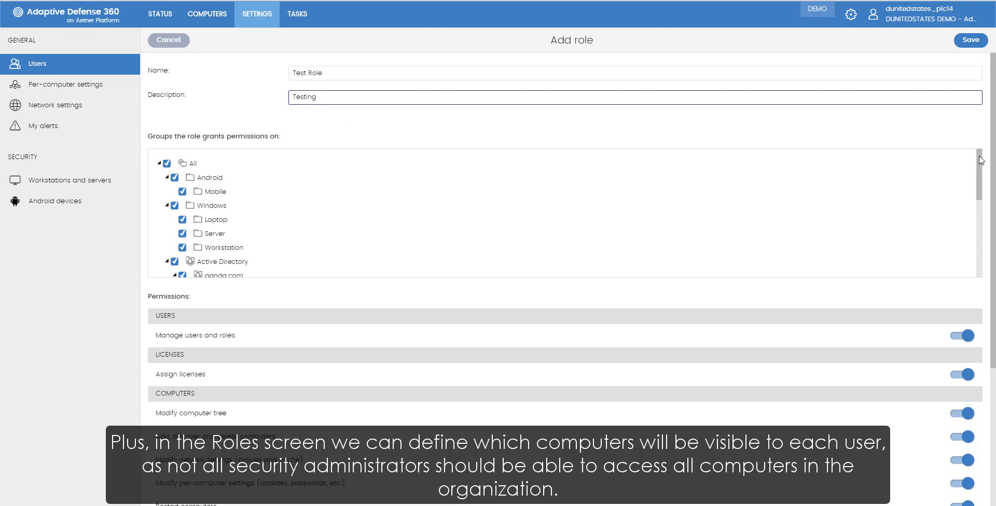
scroll(down, 3)
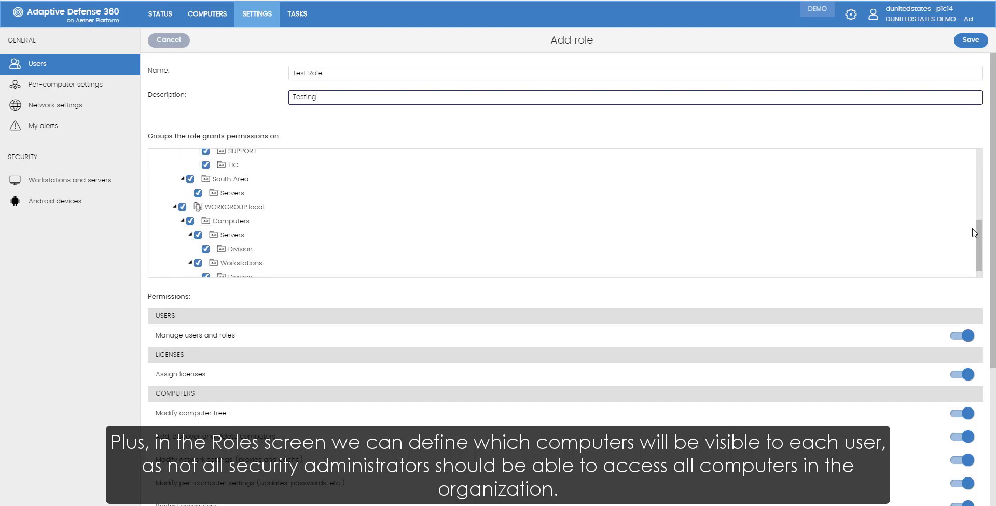
scroll(down, 3)
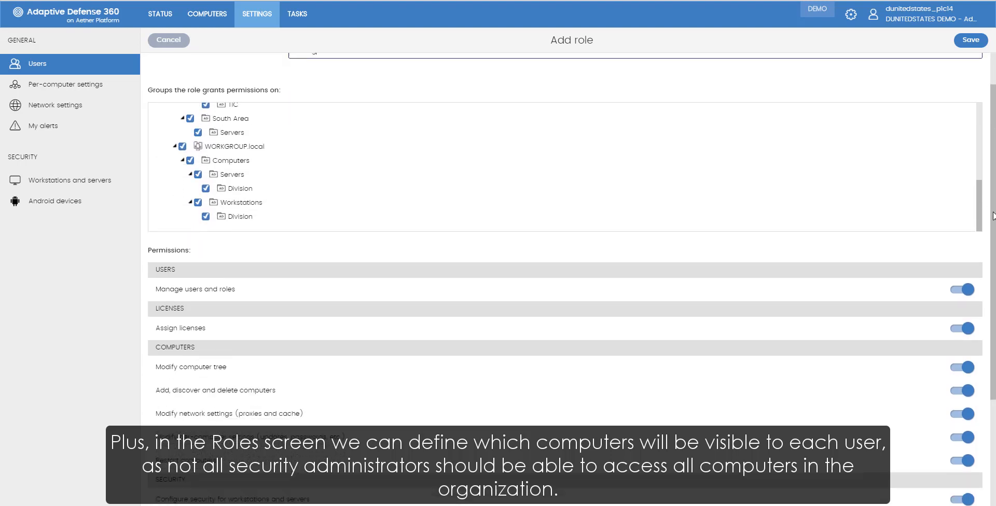
scroll(down, 3)
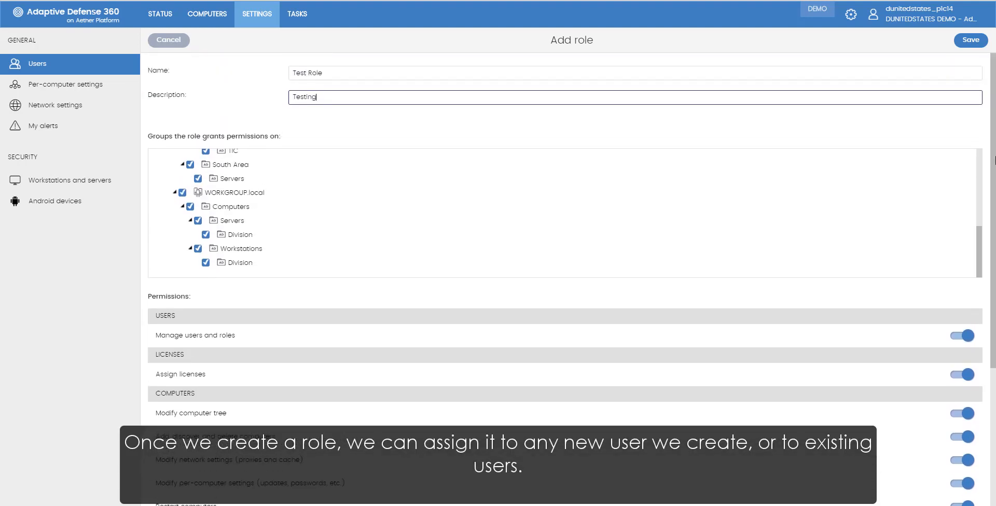
click(971, 40)
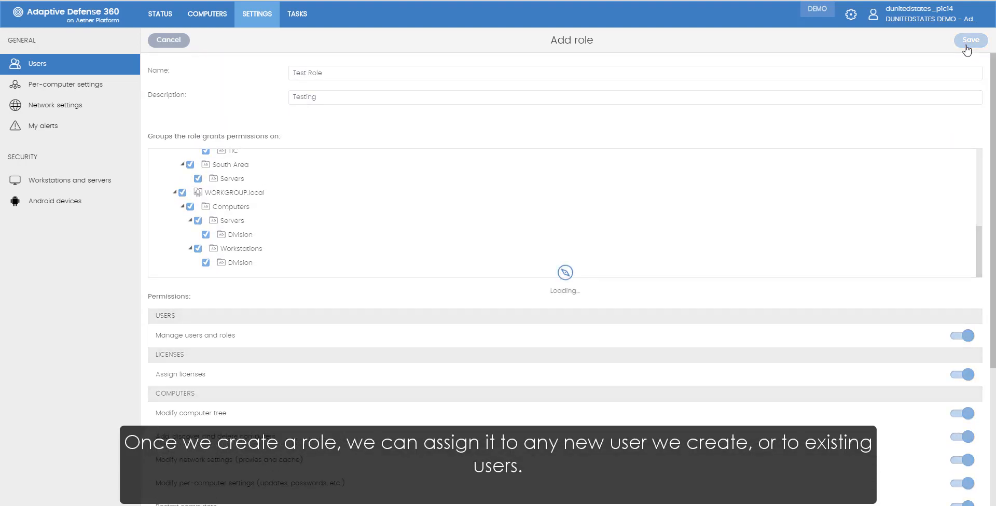
click(970, 40)
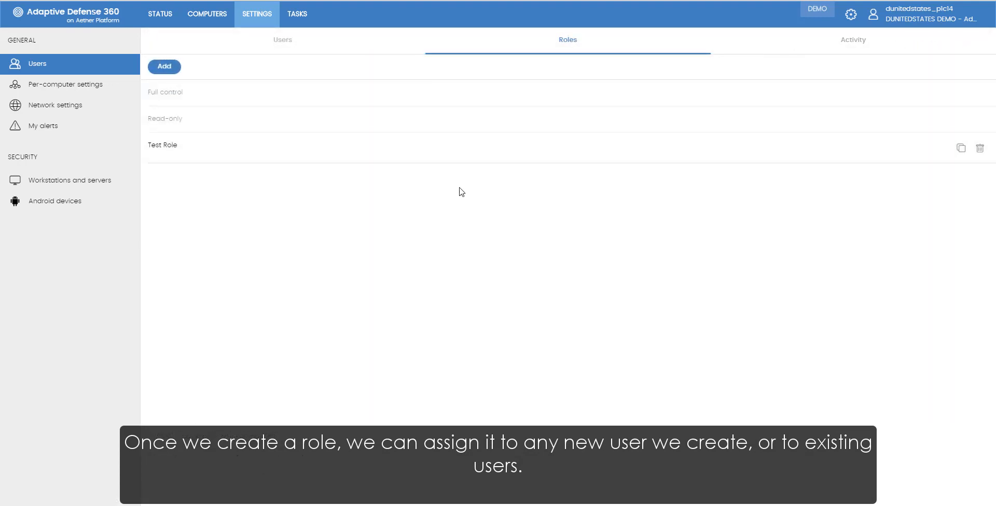
Step: Change the test user's role from Full control to Test Role and save
click(282, 39)
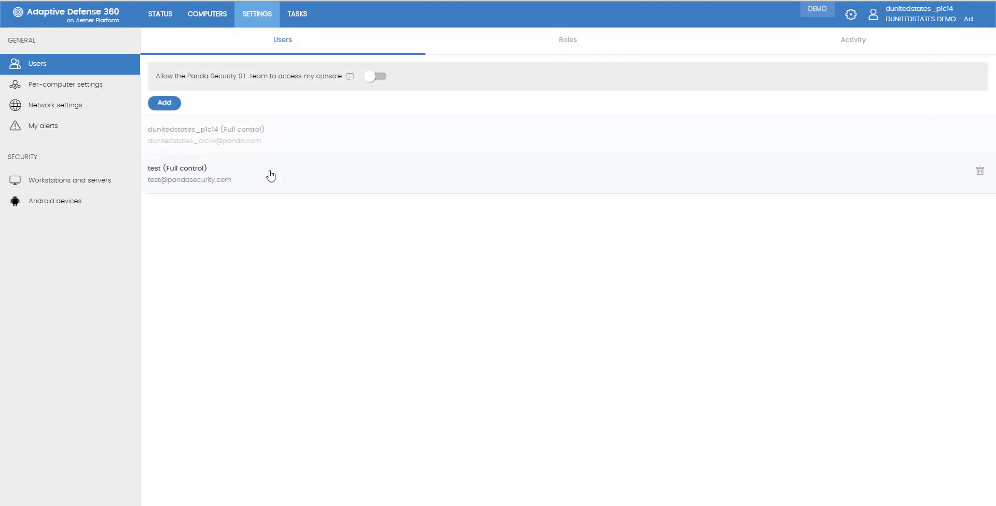
click(176, 168)
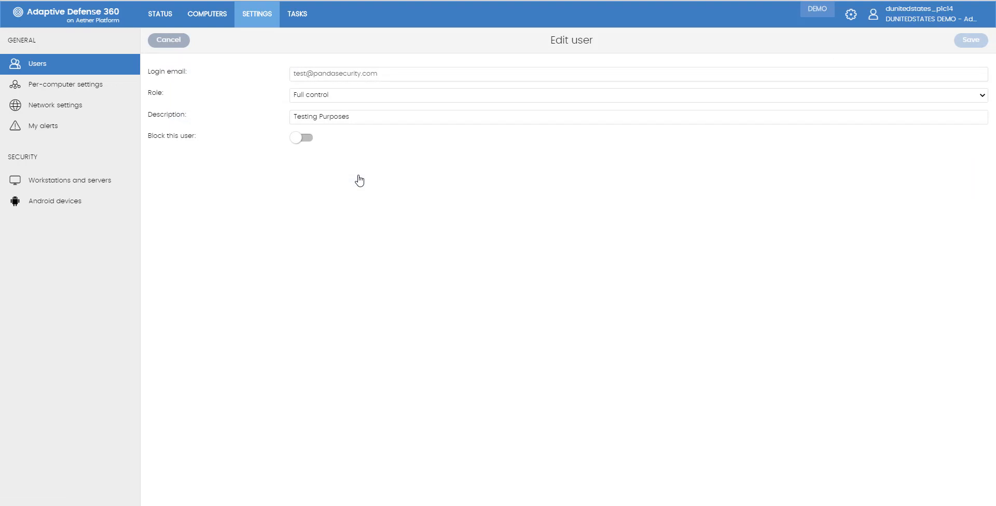
click(635, 95)
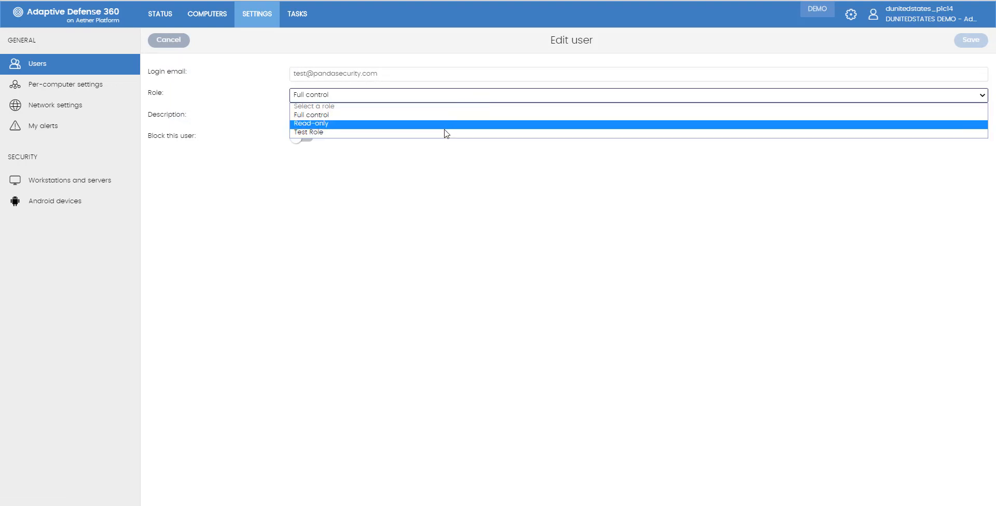
click(308, 132)
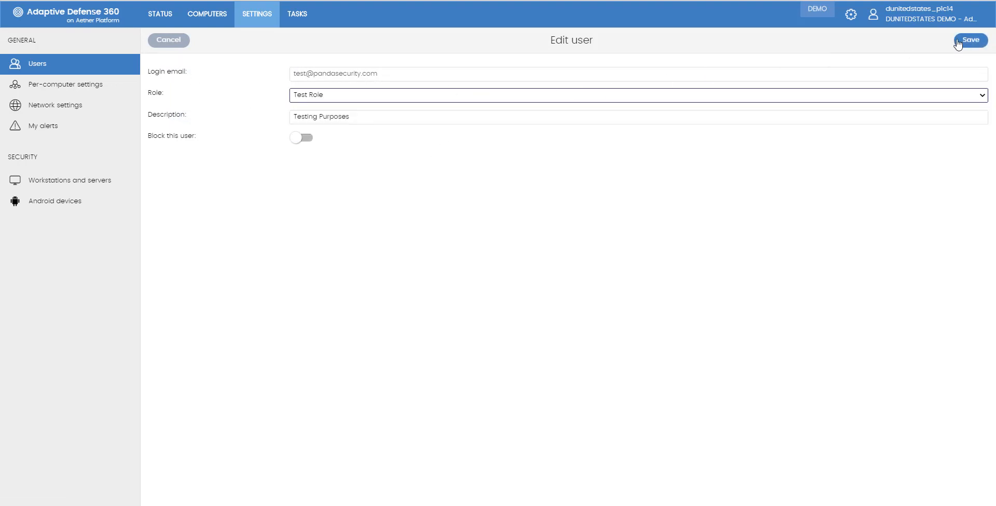
click(969, 40)
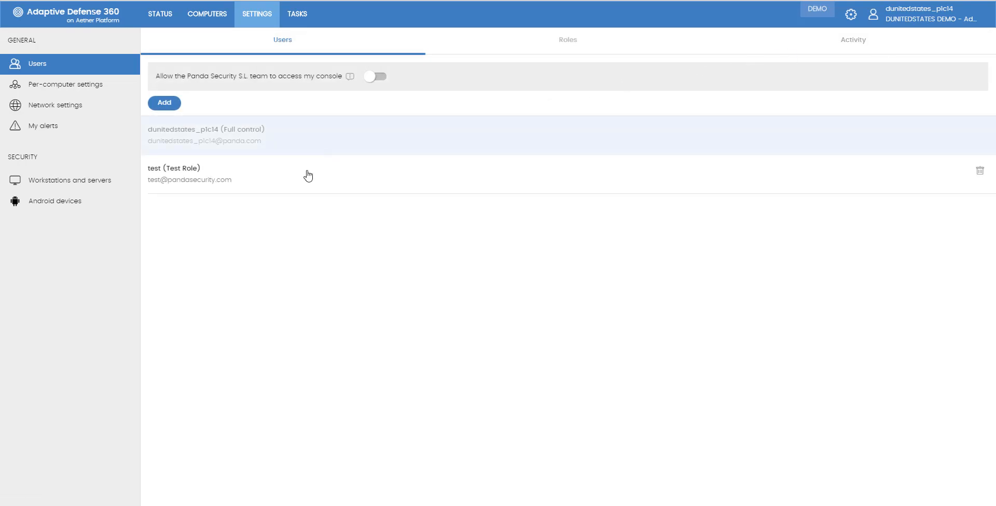
mouse_move(844, 77)
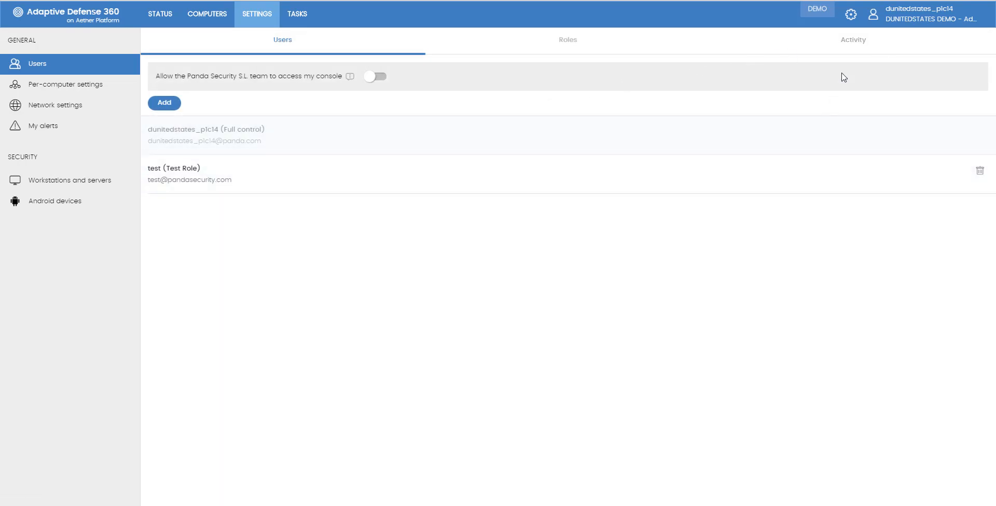
Step: Open the Activity log and expand its date and user filters
click(853, 39)
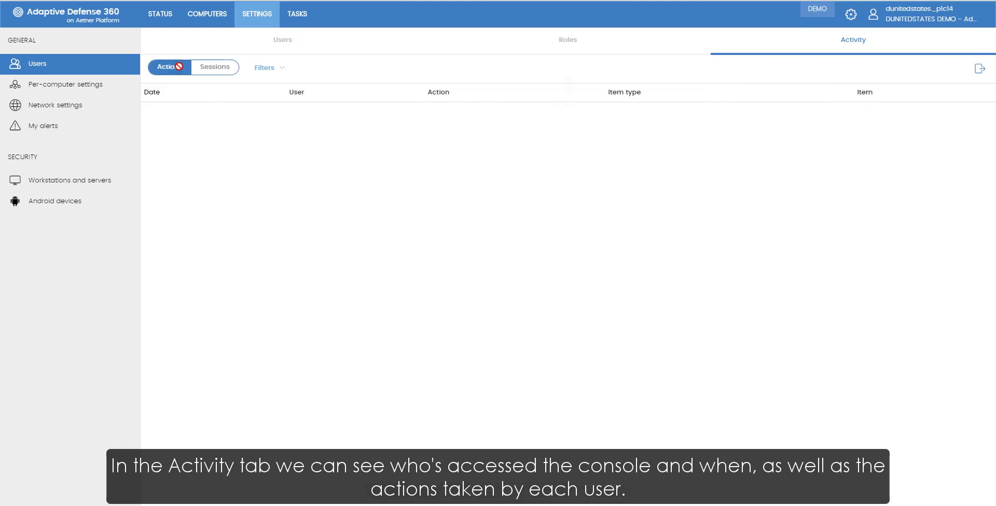
click(265, 67)
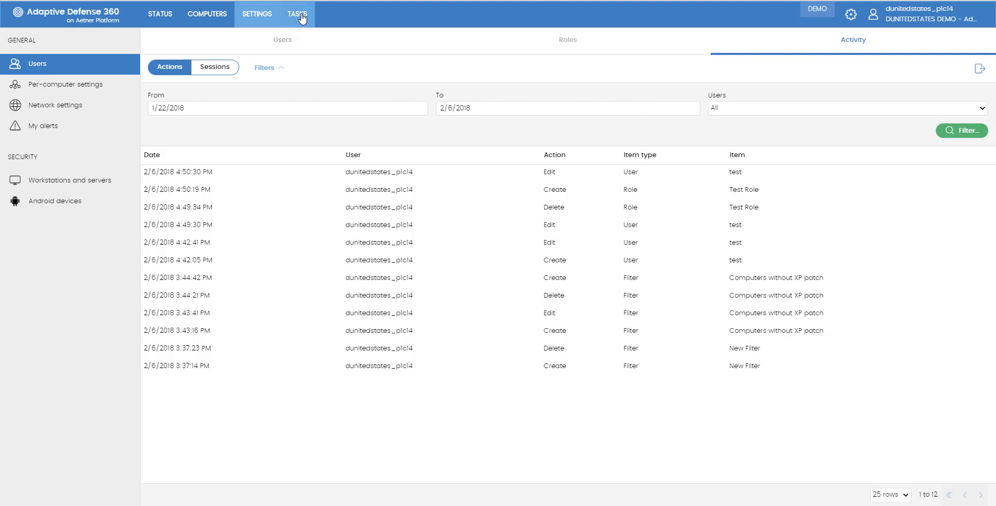
Step: Start a scheduled scan task named 'New scan task Testing', declining the save prompt
click(297, 14)
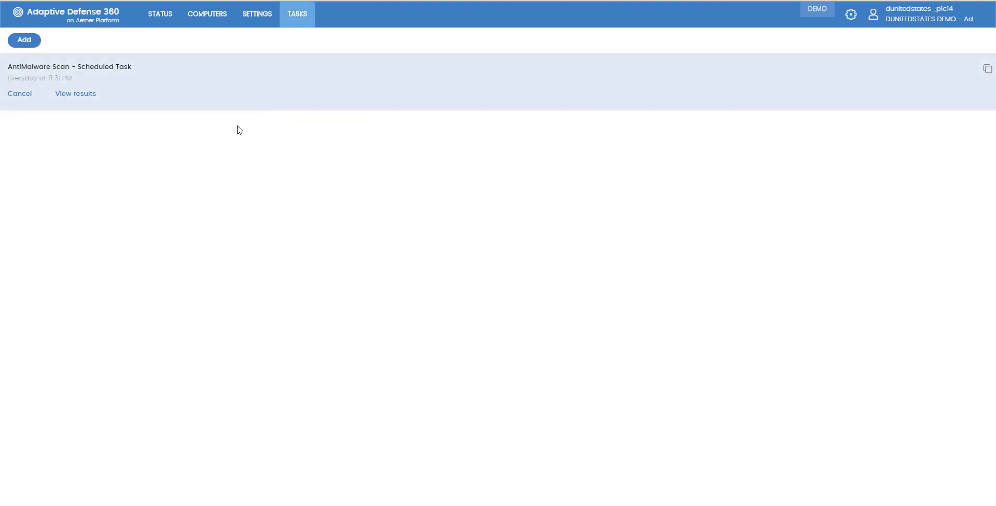
click(23, 40)
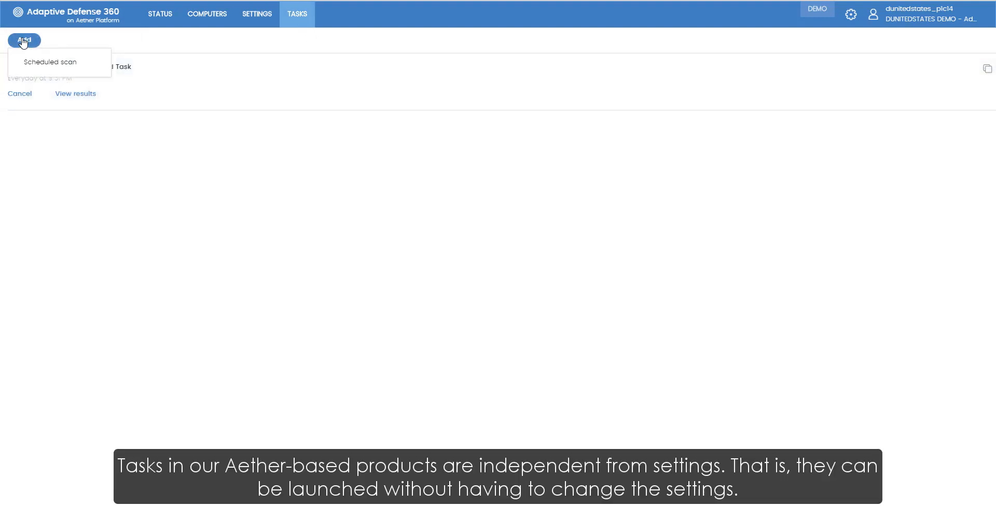
click(50, 61)
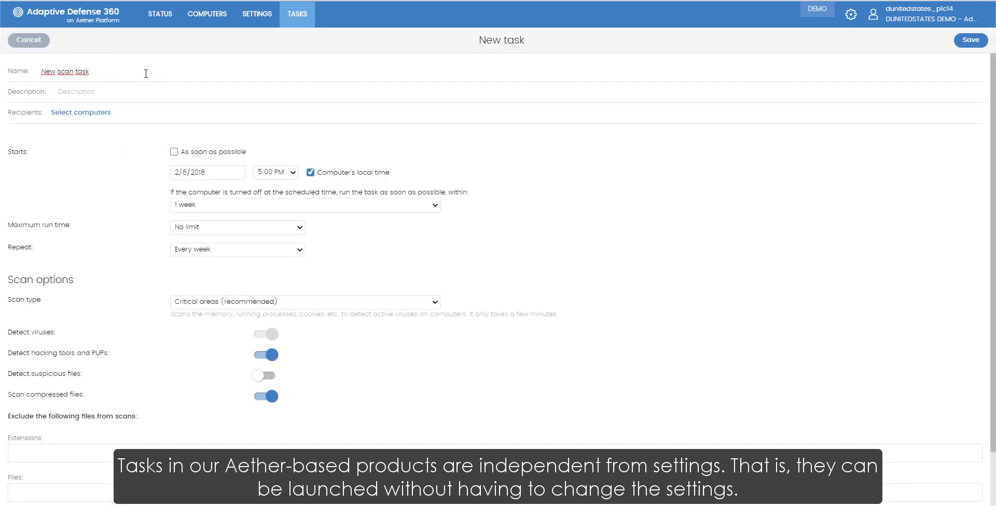
text(Tes)
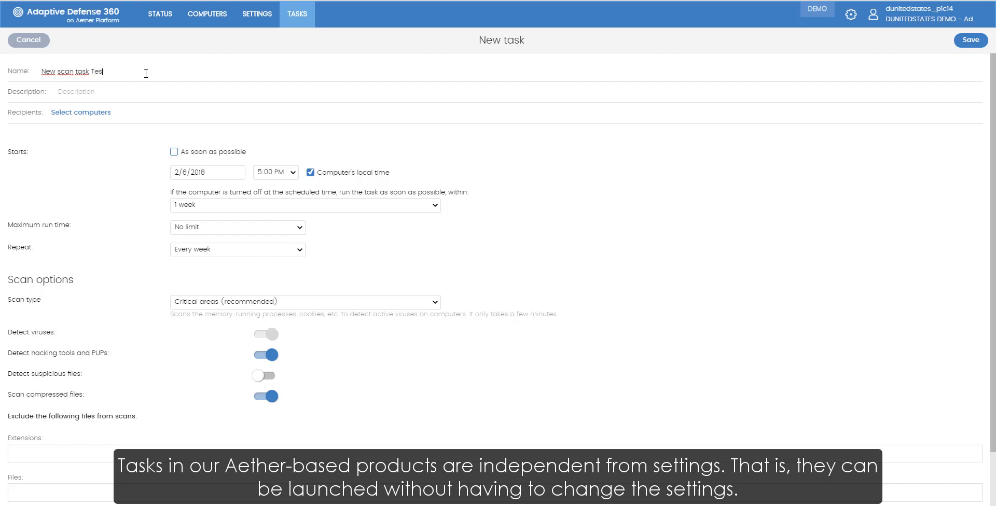
click(81, 112)
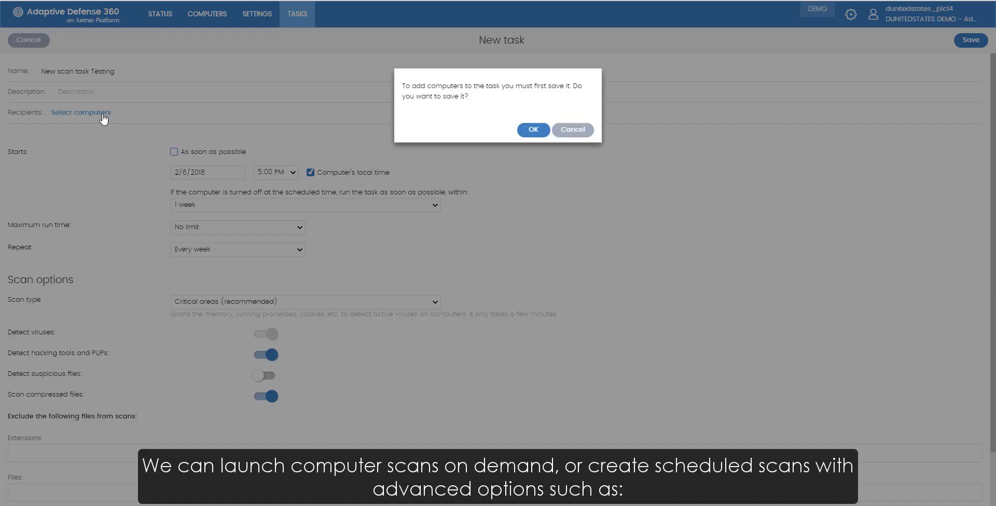
mouse_move(532, 121)
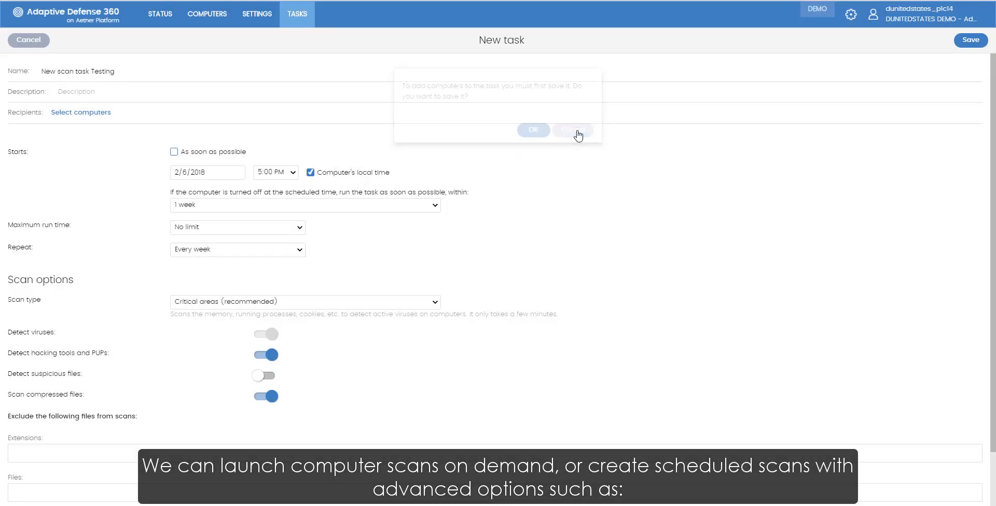
click(571, 129)
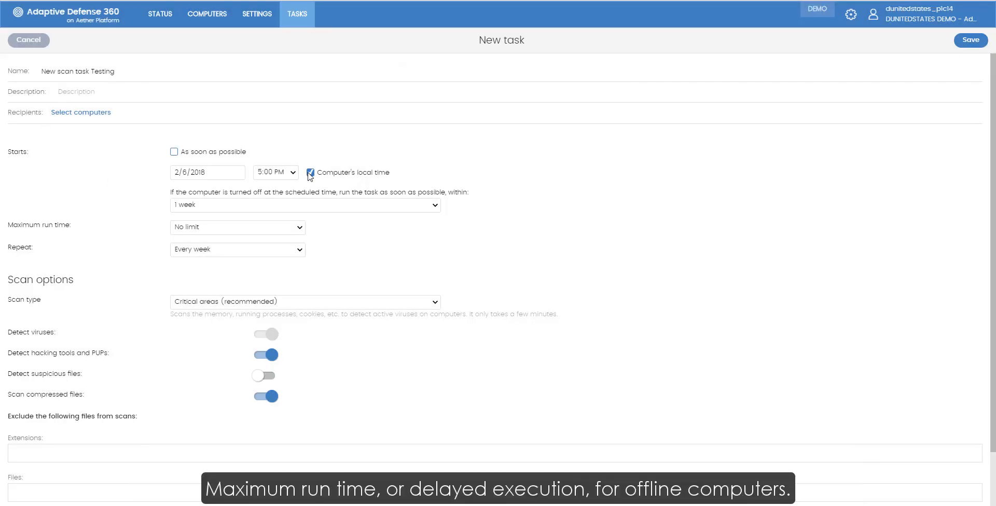
Step: Set a 2-hour offline delay, 8-hour maximum run time, and weekly repetition
click(305, 205)
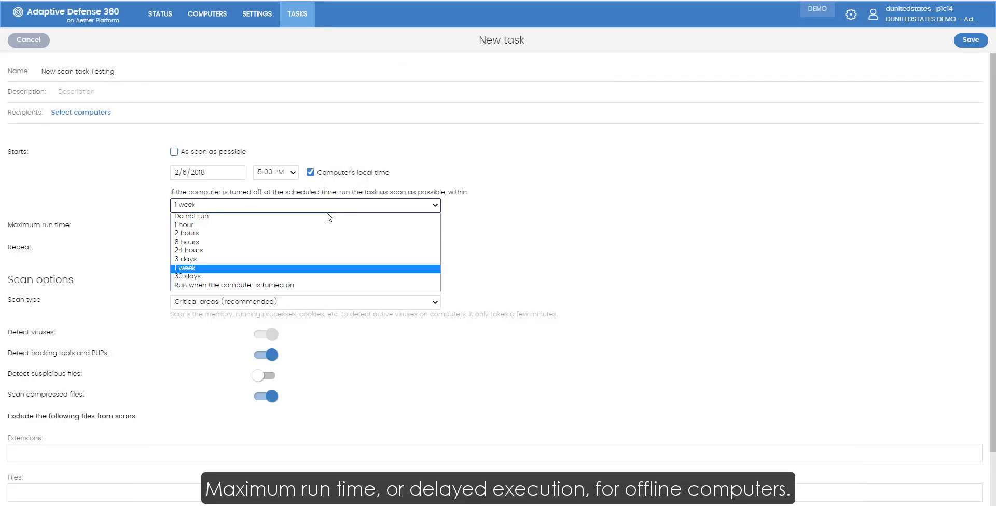
mouse_move(311, 260)
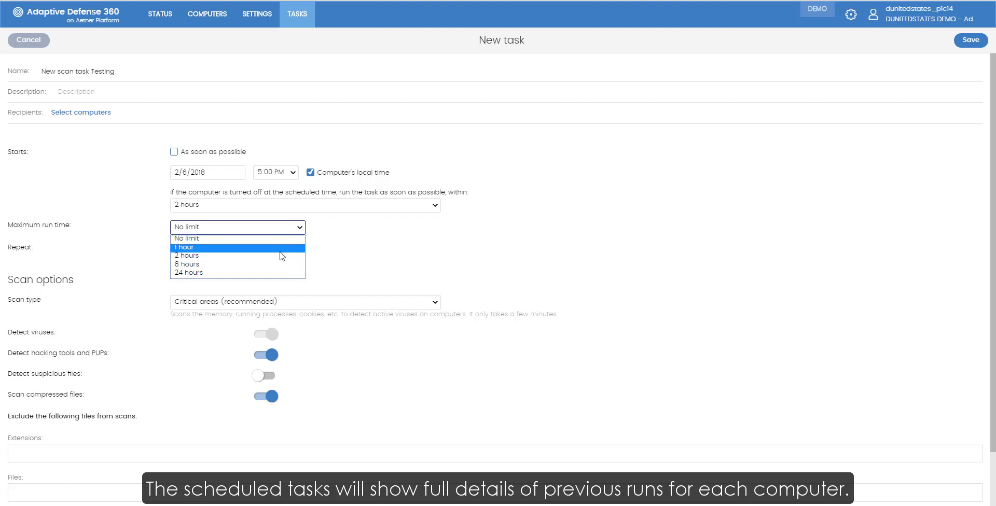
click(187, 264)
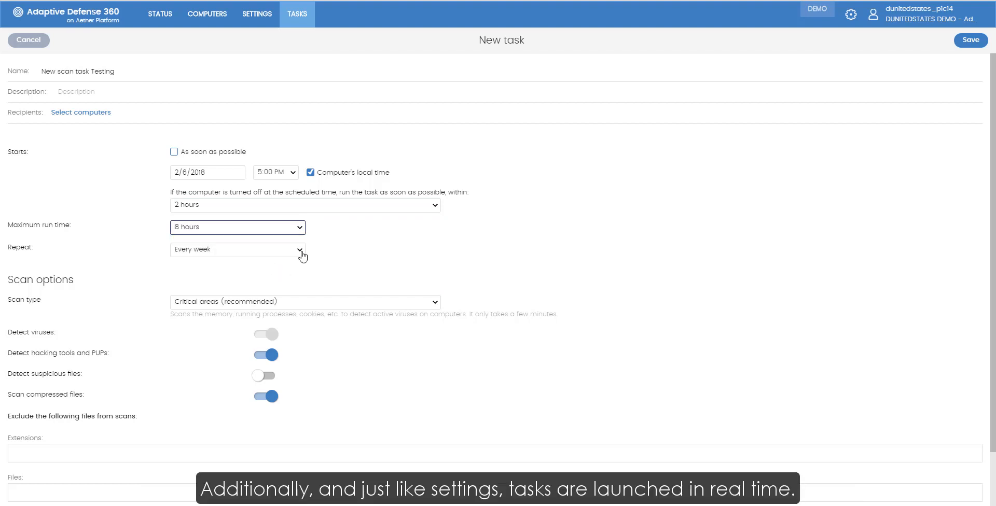
click(237, 249)
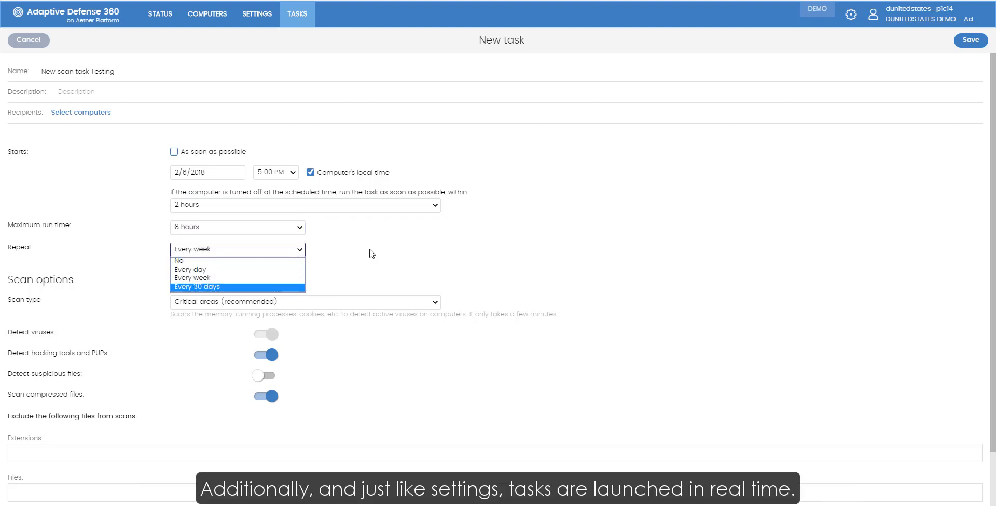
click(305, 301)
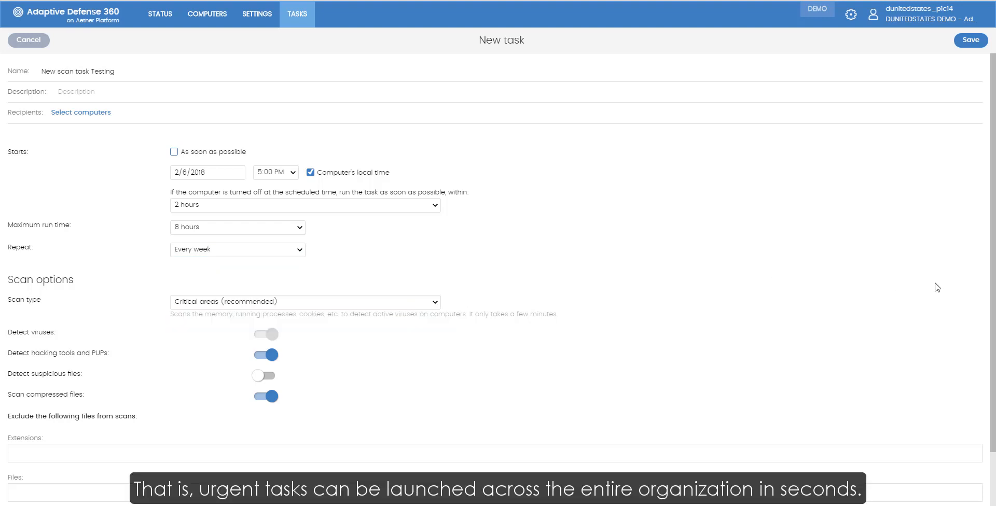
scroll(down, 3)
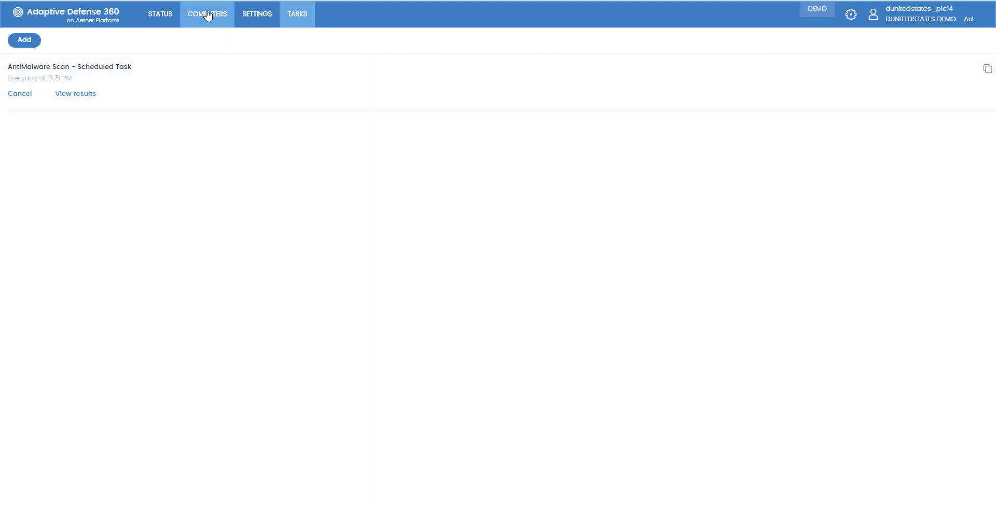
Step: Open WIN_DESKTOP_1's actions, start and cancel a problem report, then reopen the actions menu
click(207, 13)
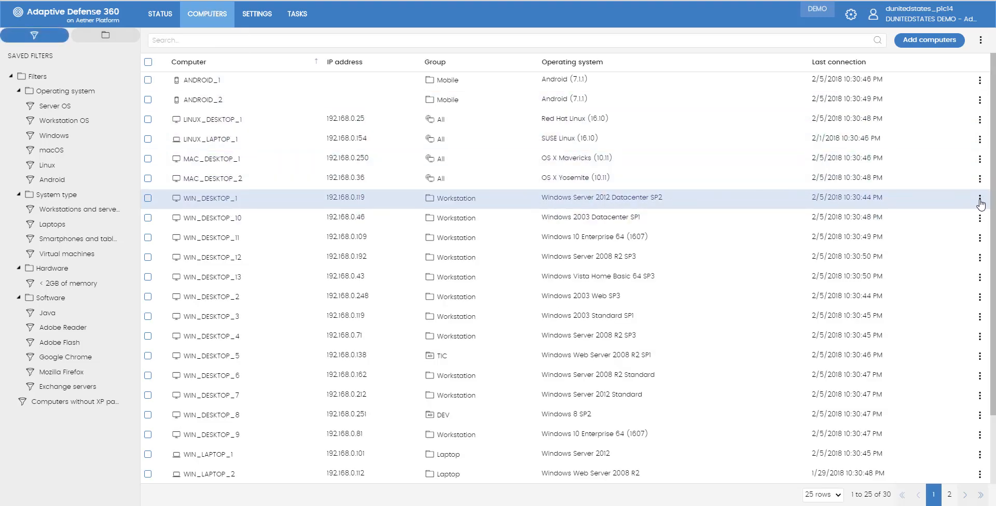
click(980, 201)
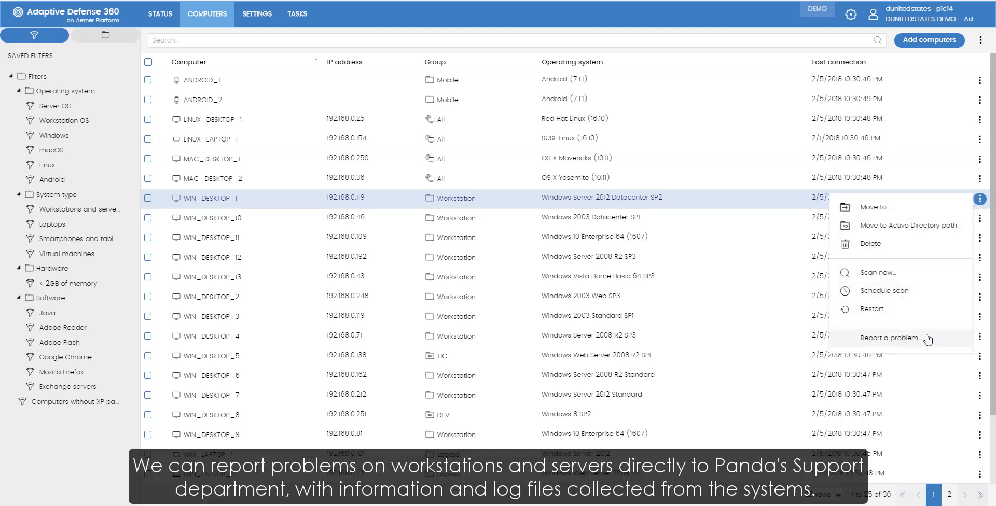
click(892, 338)
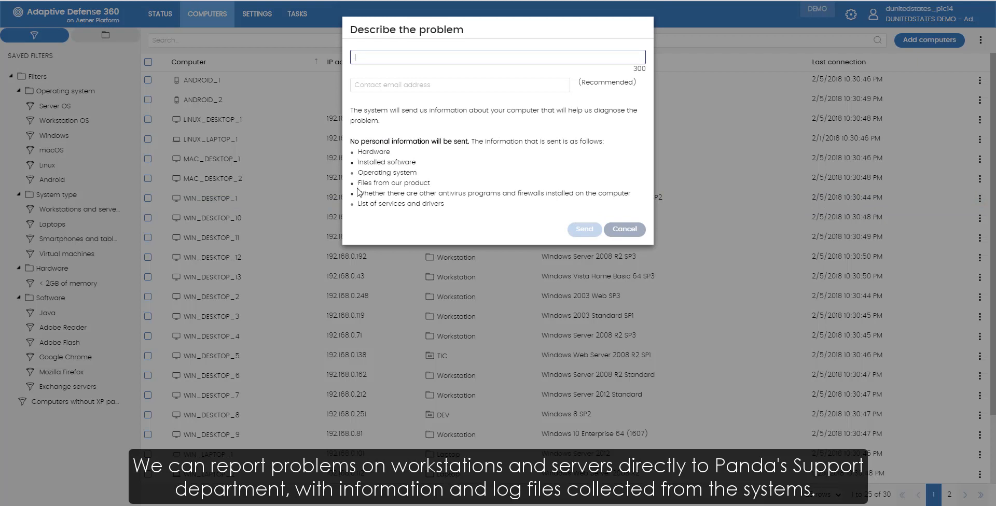
mouse_move(512, 224)
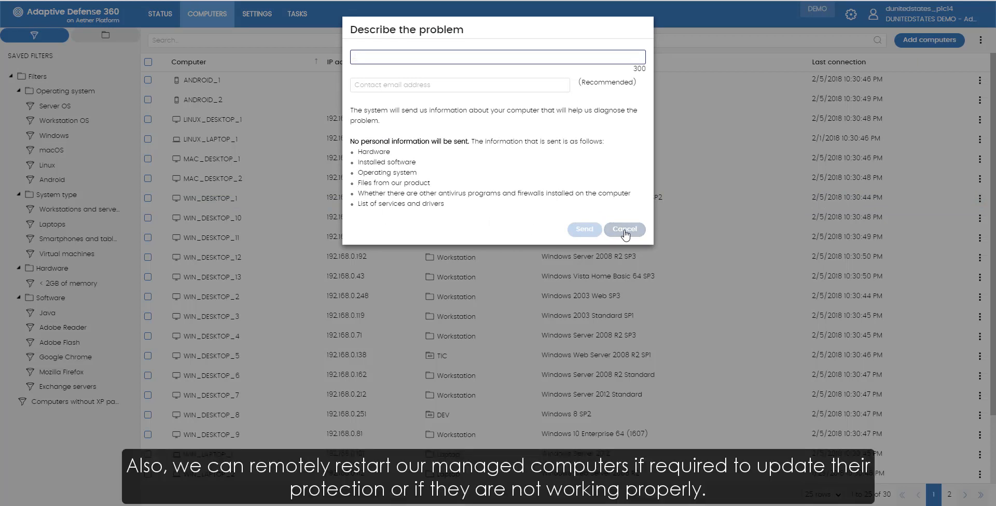
click(624, 229)
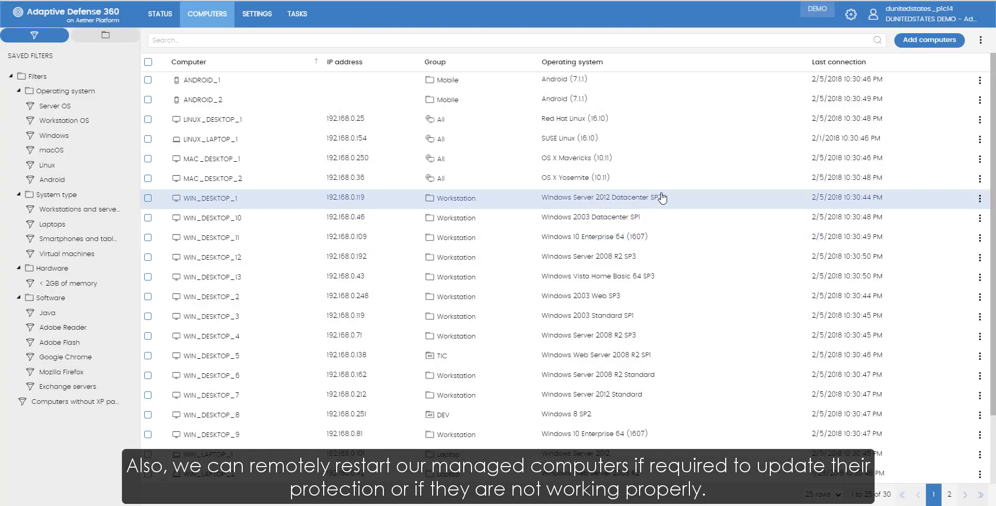
click(980, 202)
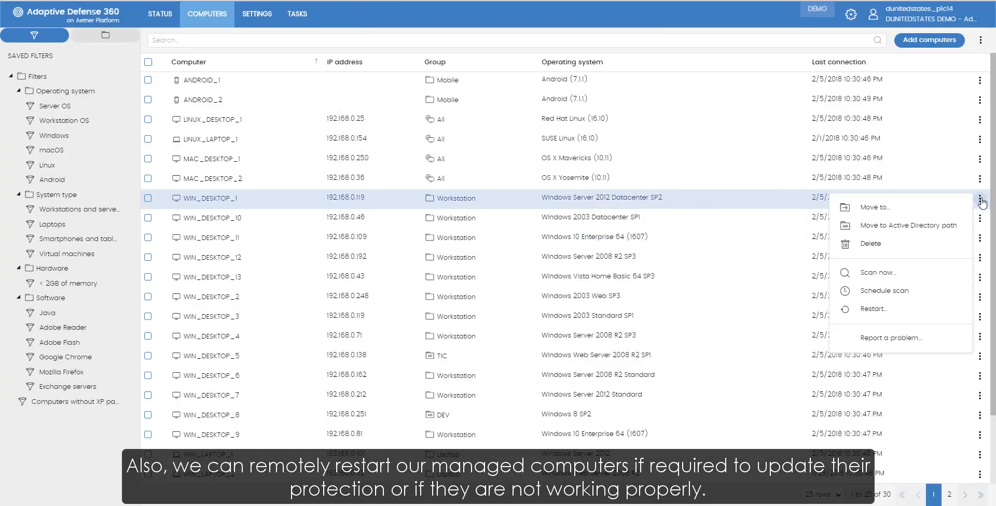
mouse_move(874, 309)
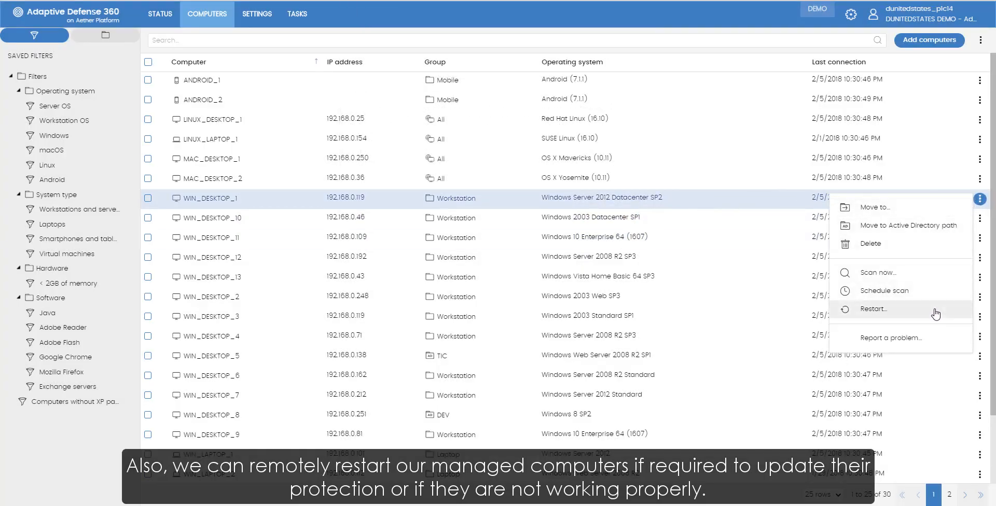